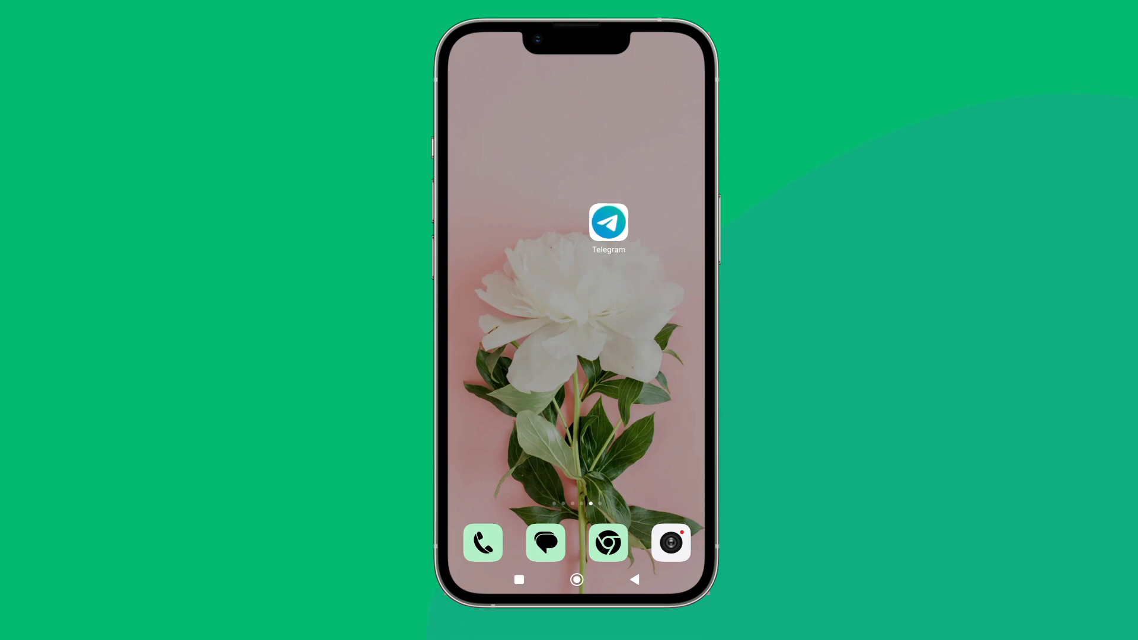
Launch Telegram from the home screen and show its main navigation menu
left_click(609, 221)
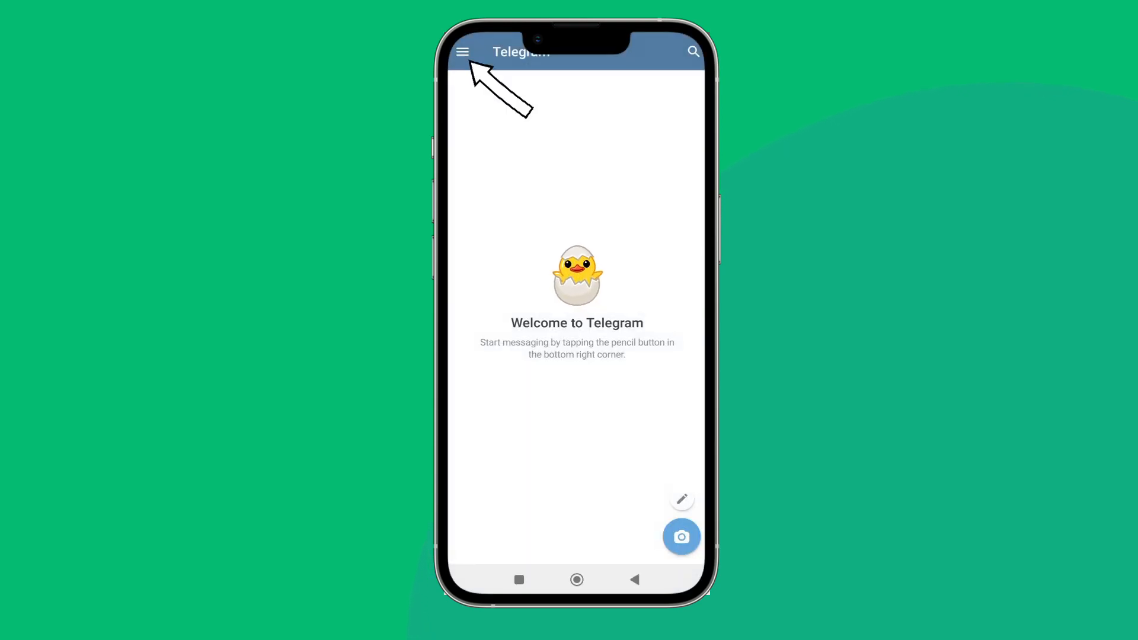
left_click(463, 51)
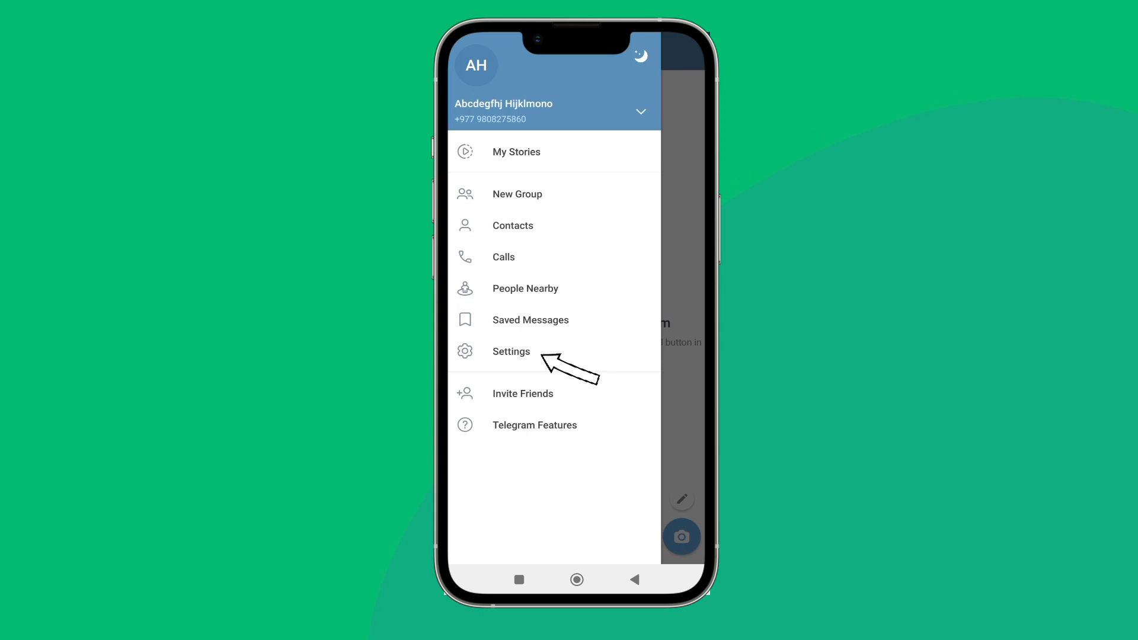
Go through Settings and Privacy and Security to the Calls privacy page, currently Everybody
left_click(511, 352)
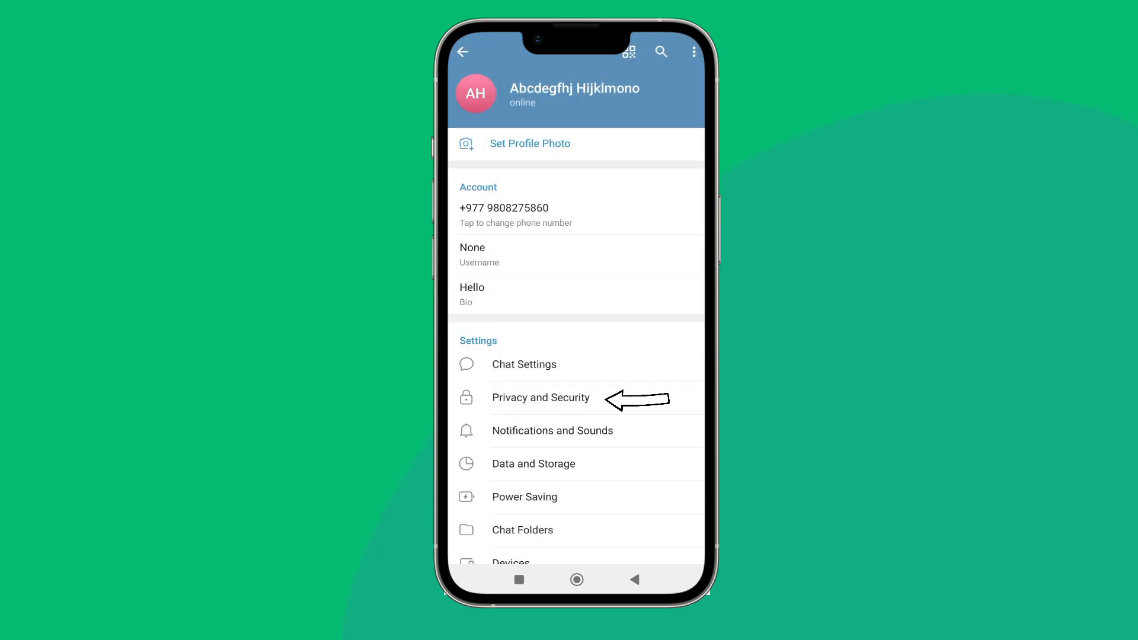
left_click(540, 397)
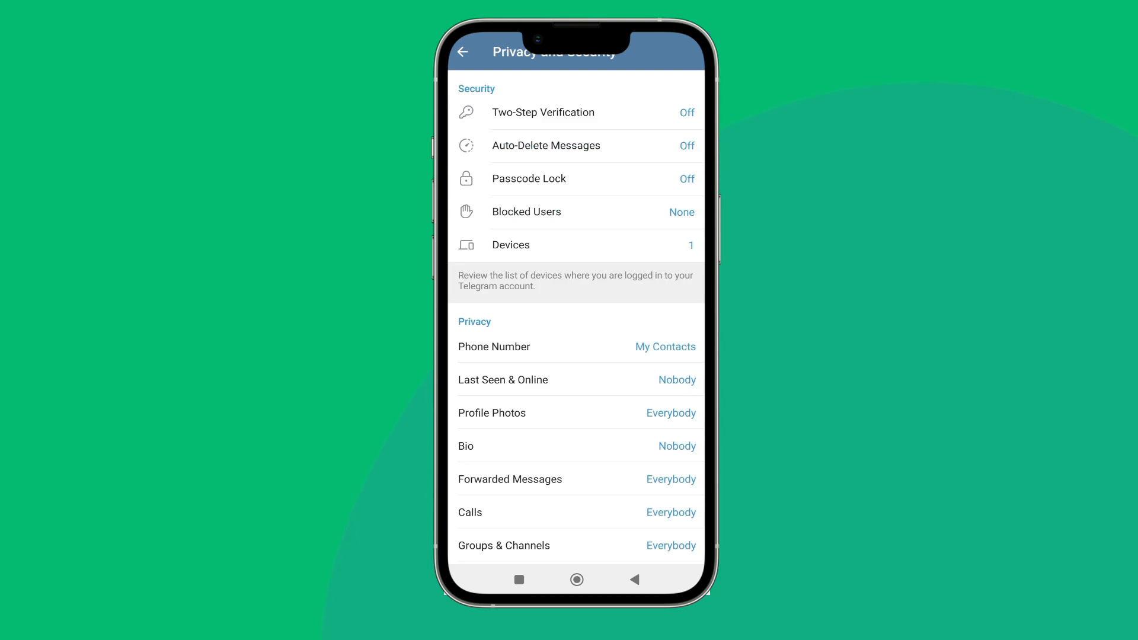
left_click(577, 511)
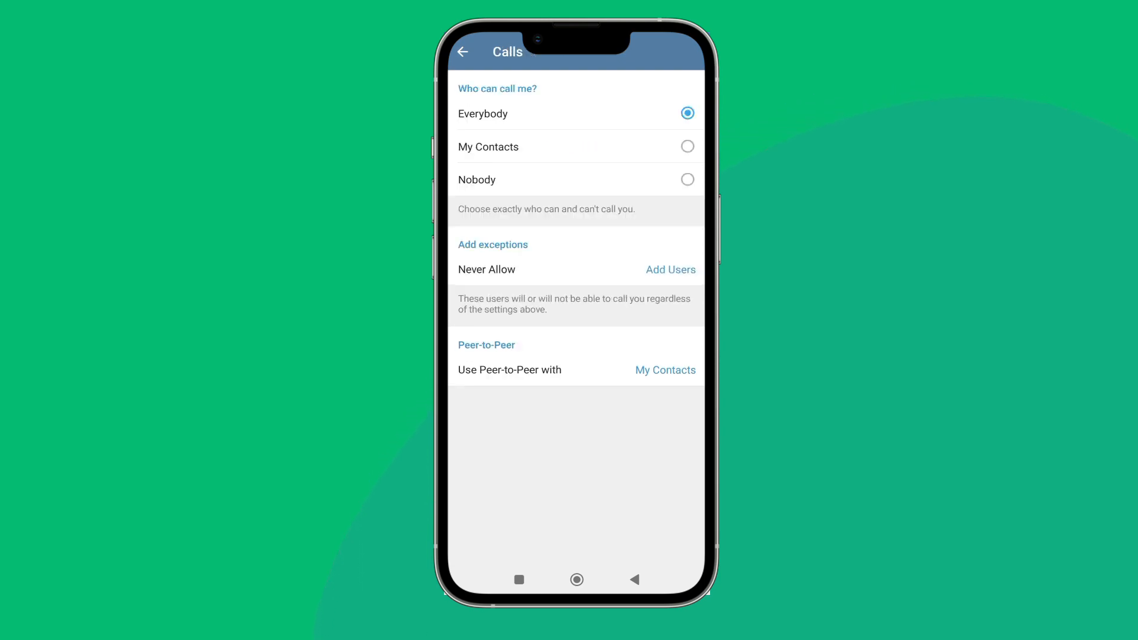